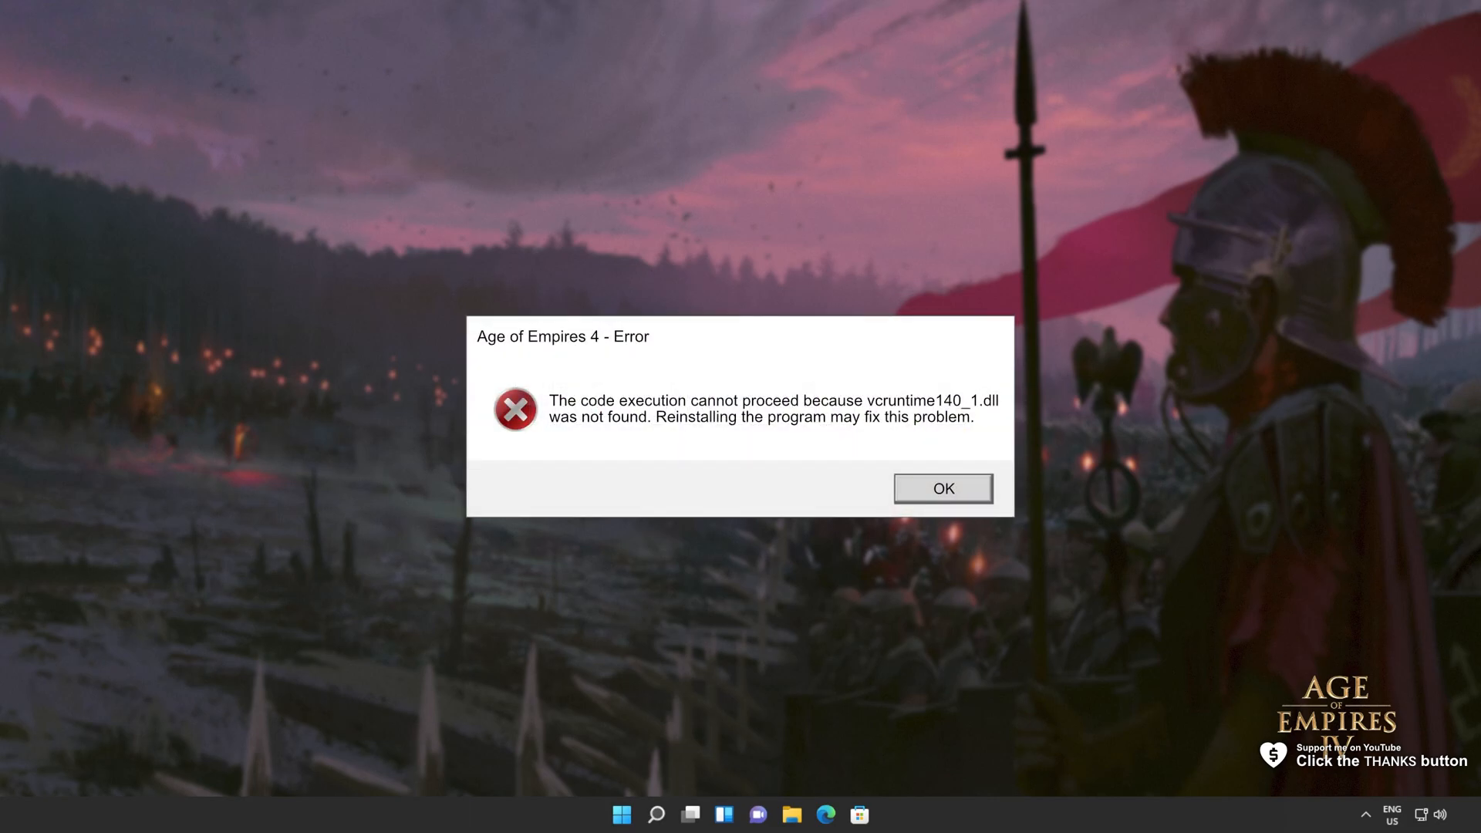
# - Close the Age of Empires 4 error about the missing vcruntime140_1.dll
pyautogui.click(941, 488)
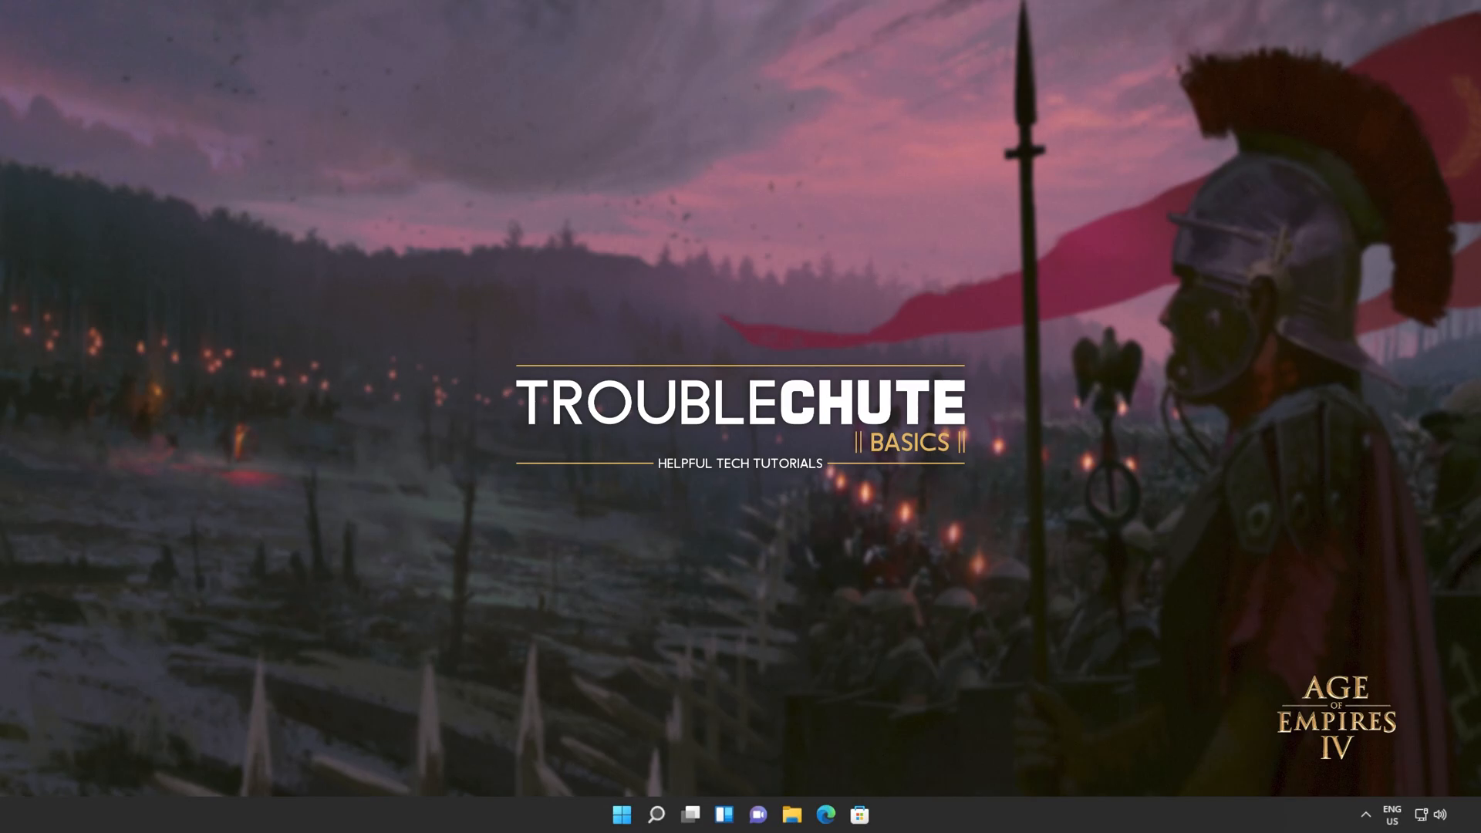
# - Download dxwebsetup.exe in English from the DirectX End-User Runtime Web Installer page
pyautogui.click(823, 815)
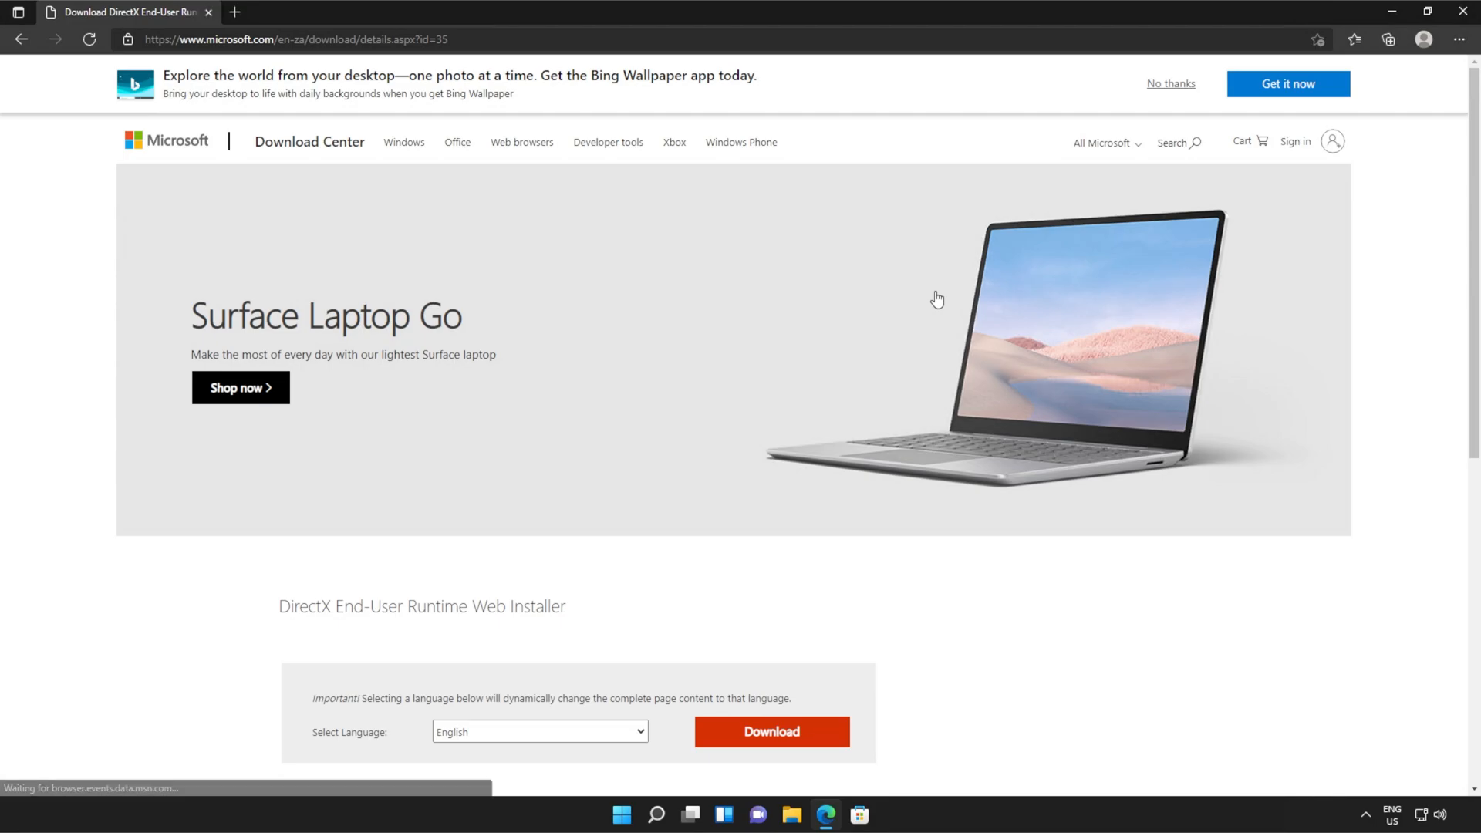
pyautogui.scroll(-3)
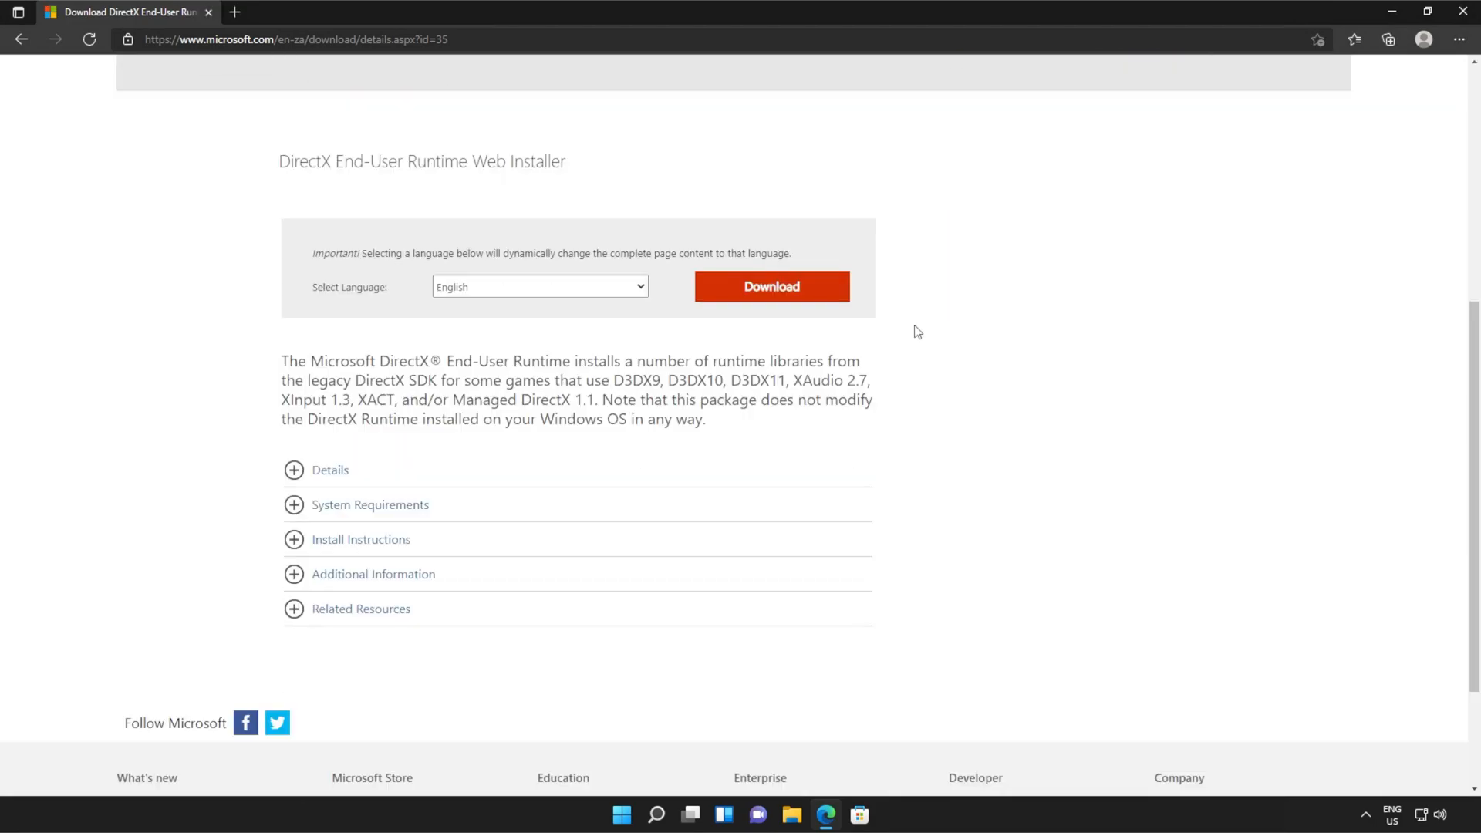
pyautogui.click(771, 286)
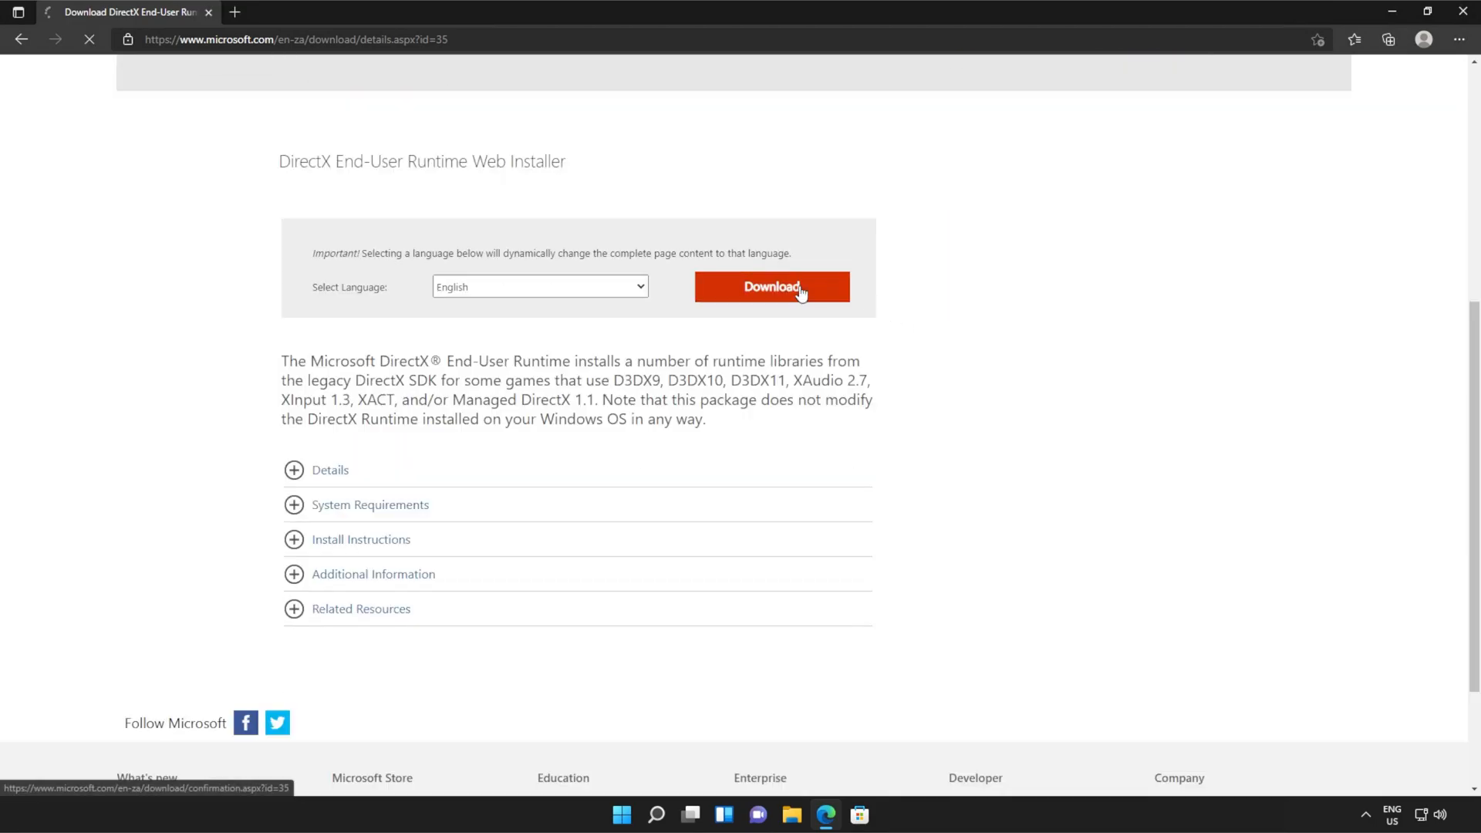
pyautogui.click(771, 287)
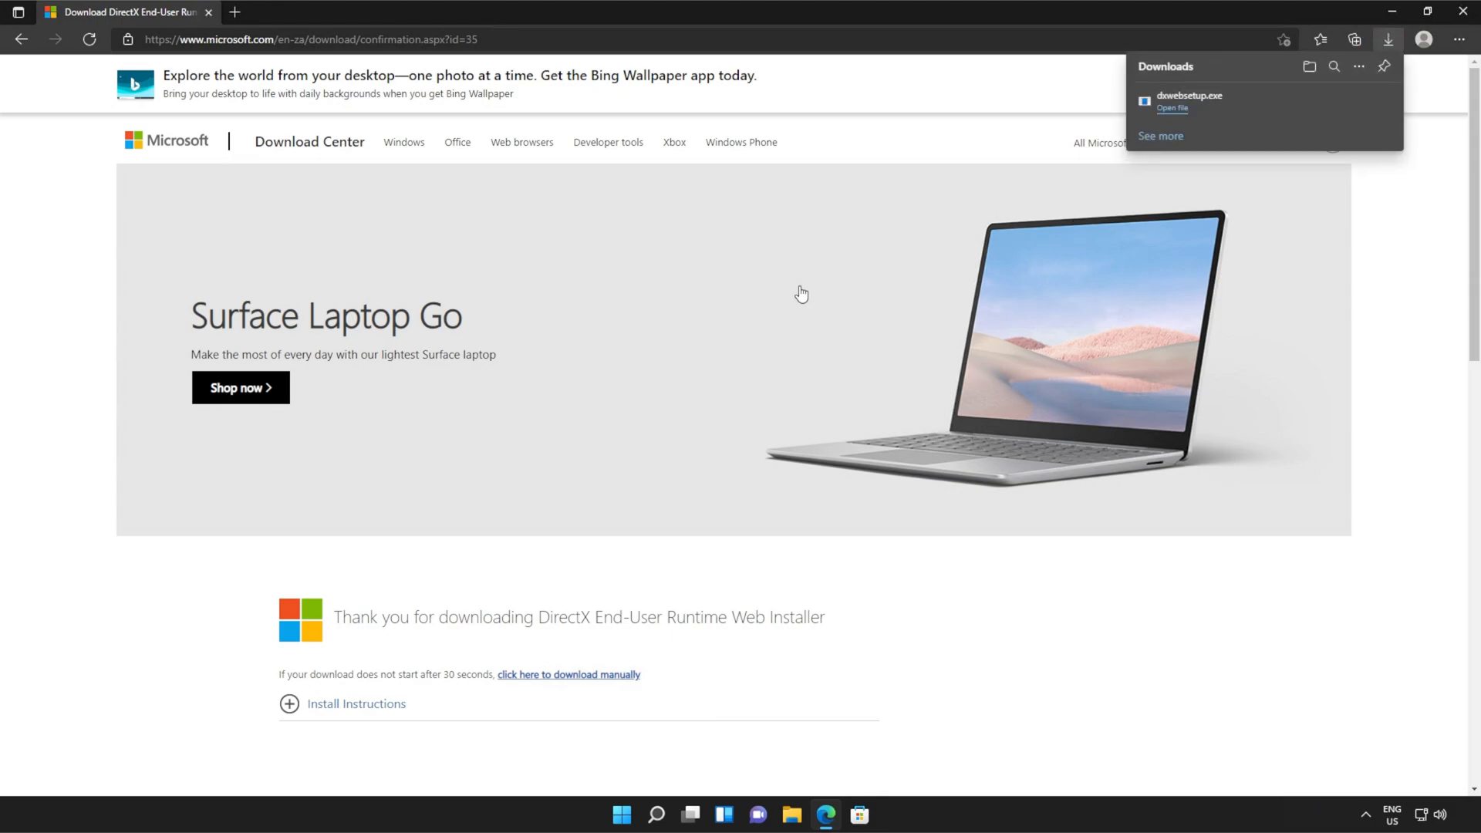
pyautogui.moveTo(1014, 285)
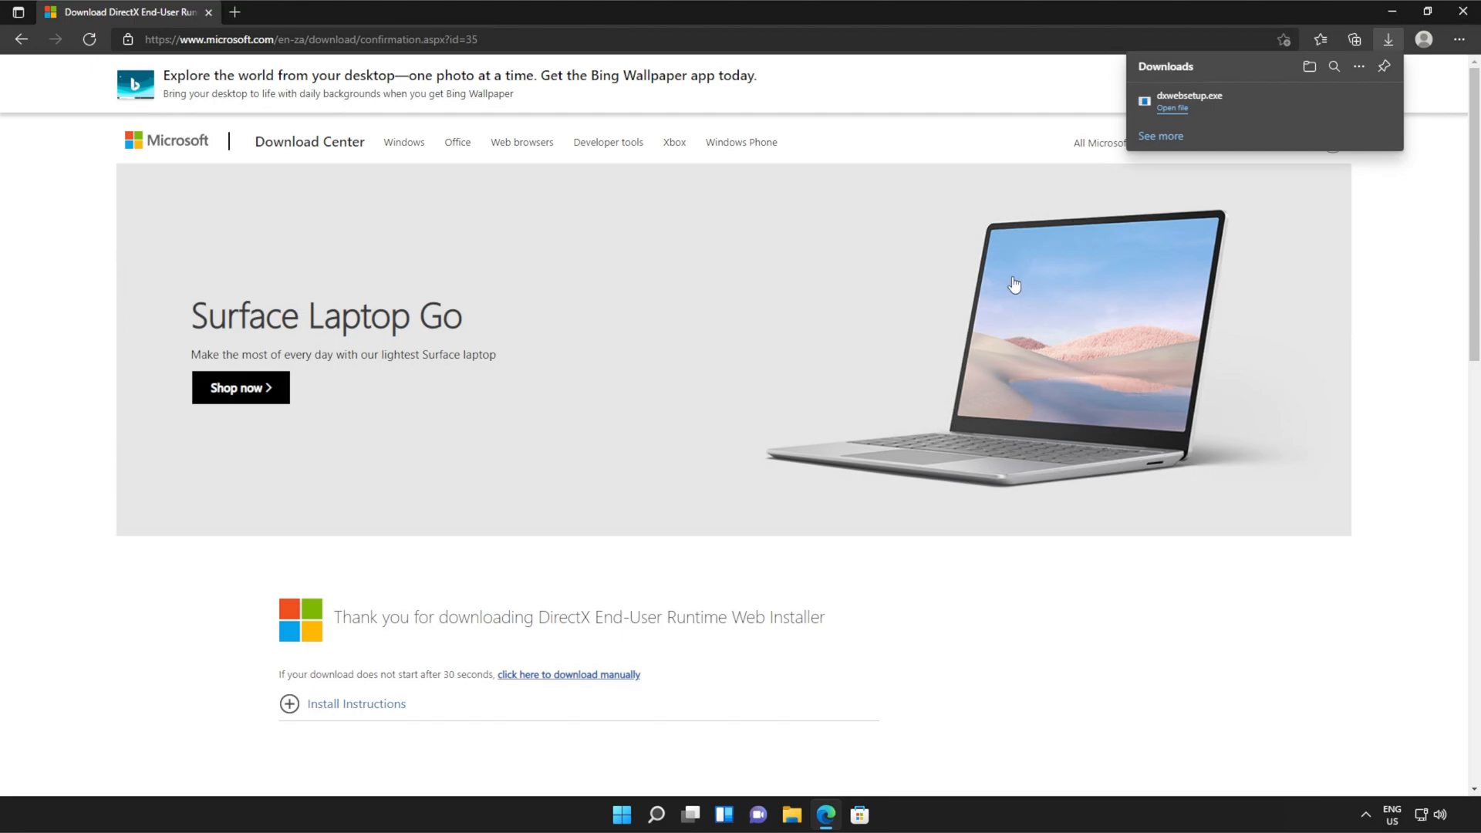
# - Run dxwebsetup.exe as administrator, accept the licence agreement, and skip the Bing Bar offer
pyautogui.click(1170, 108)
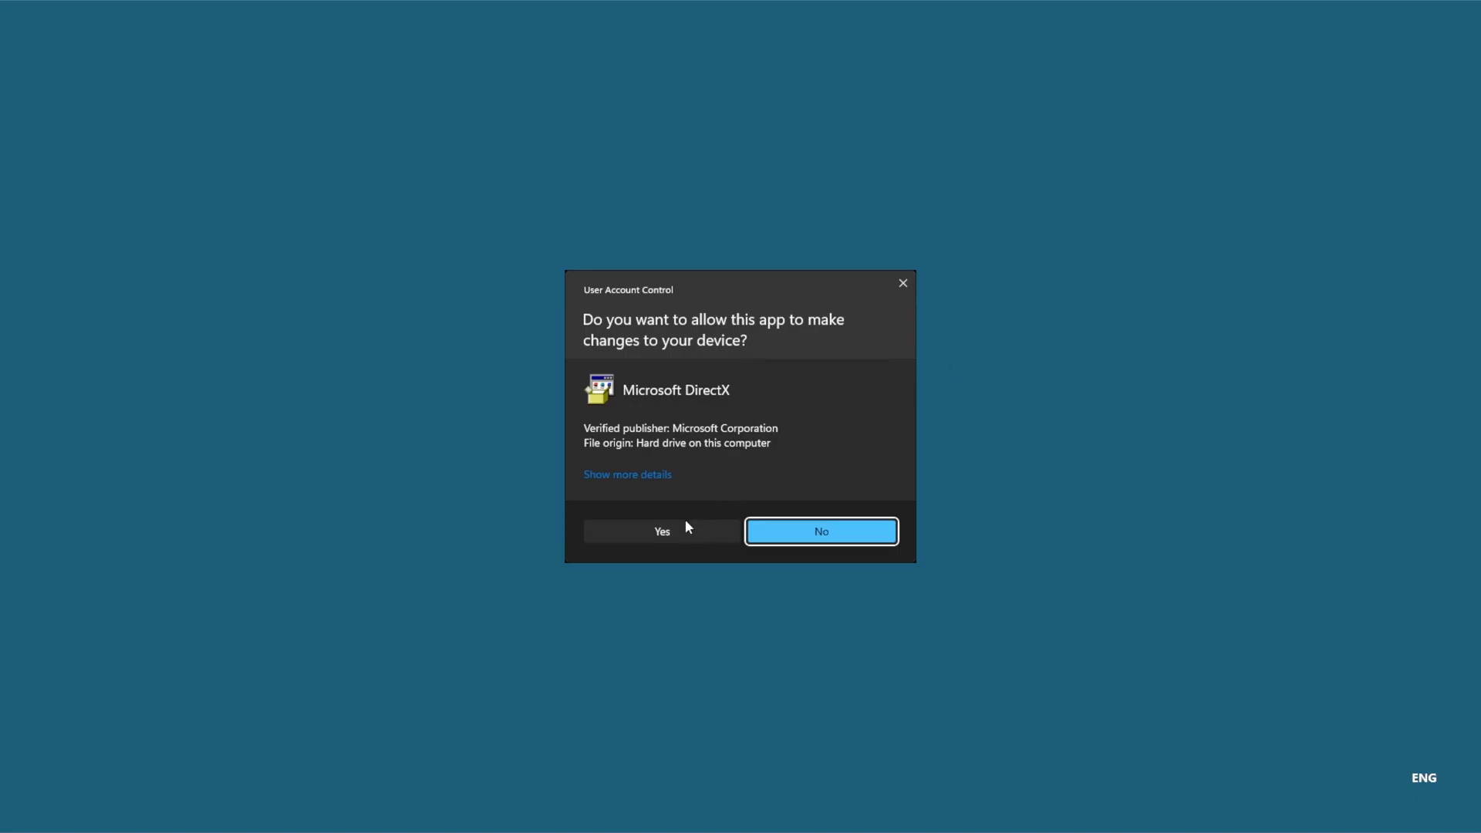
pyautogui.click(660, 531)
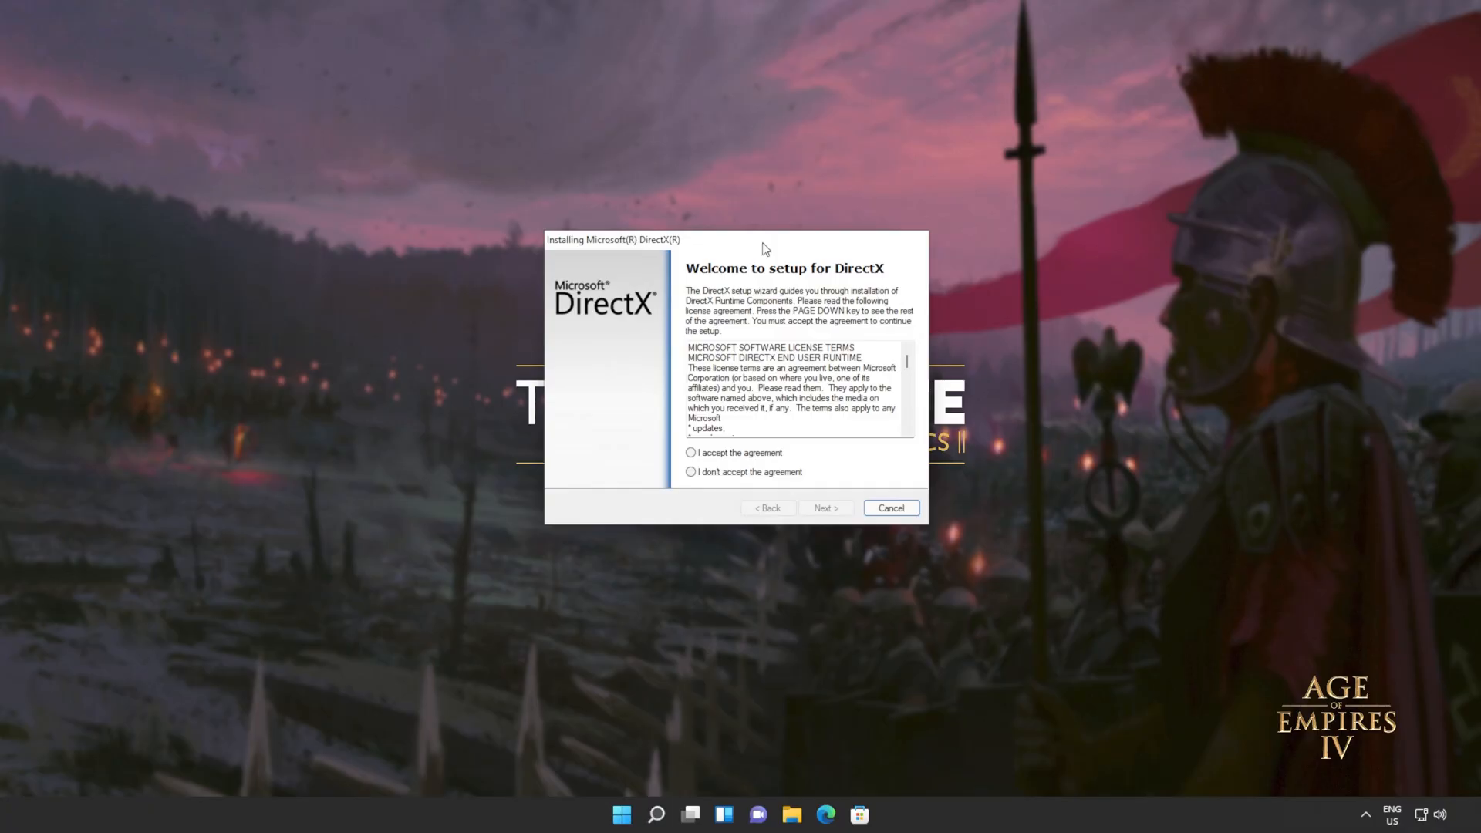
pyautogui.click(692, 453)
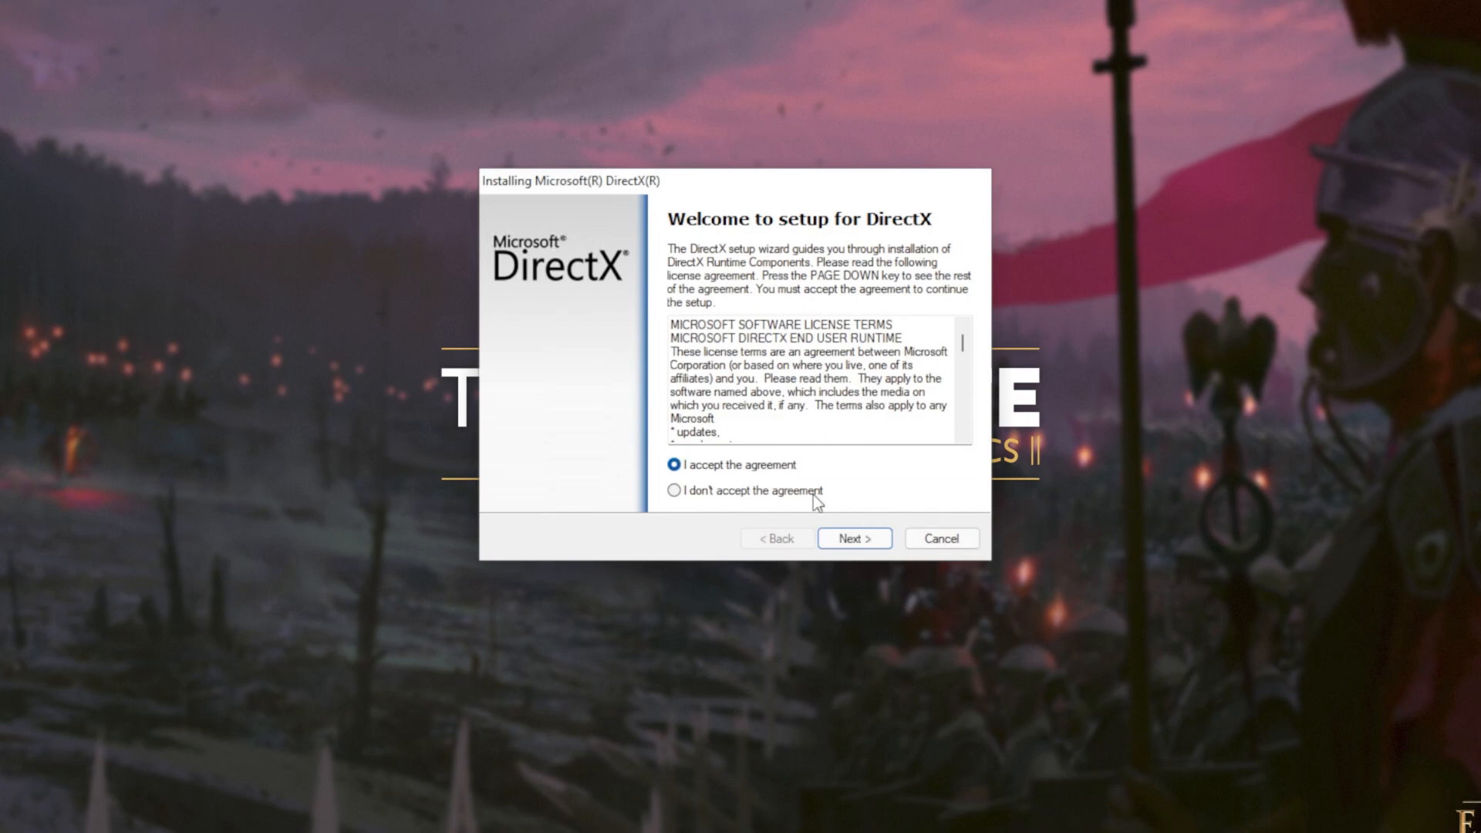
pyautogui.click(853, 538)
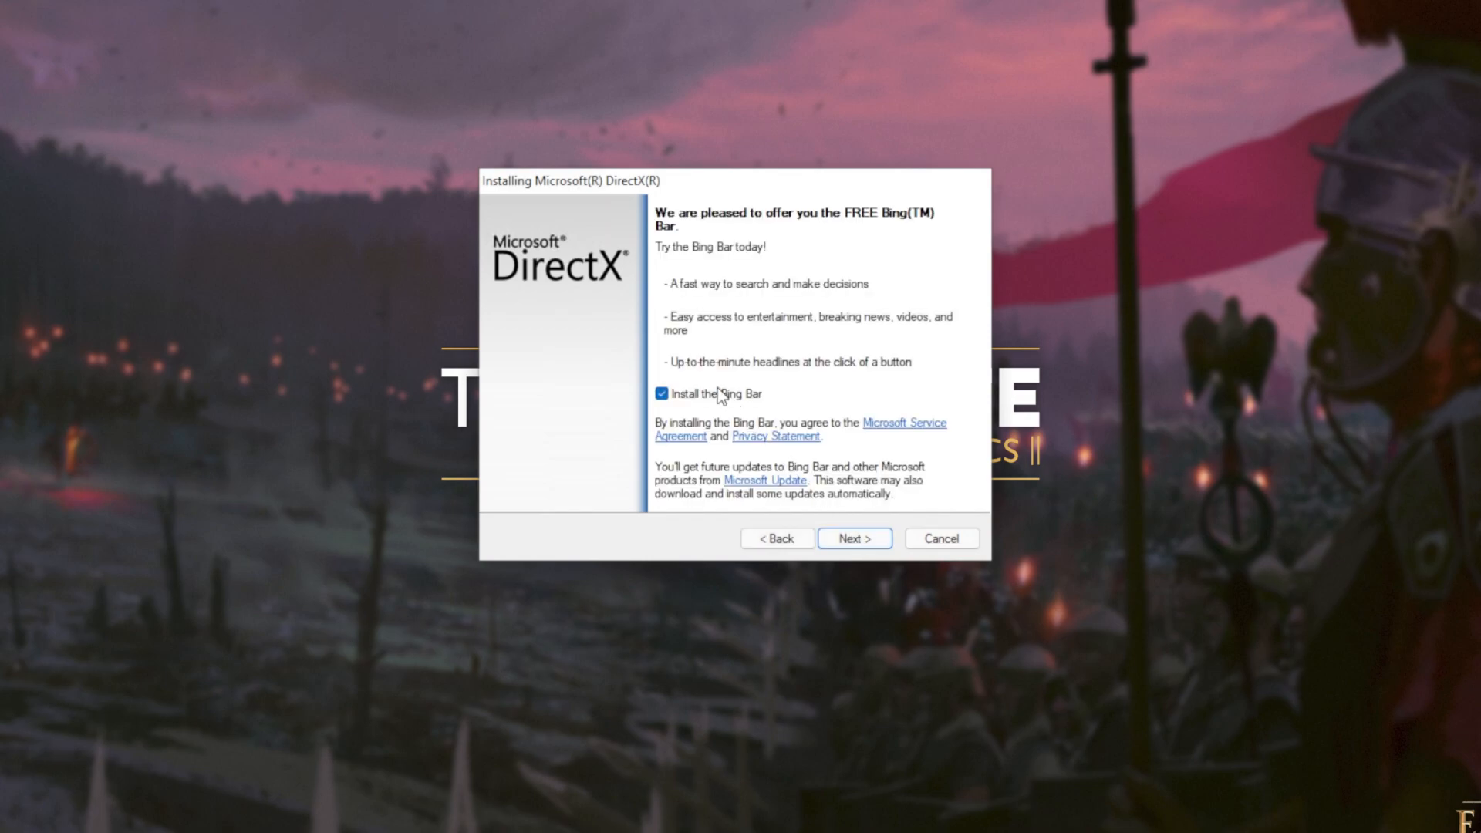
pyautogui.click(852, 538)
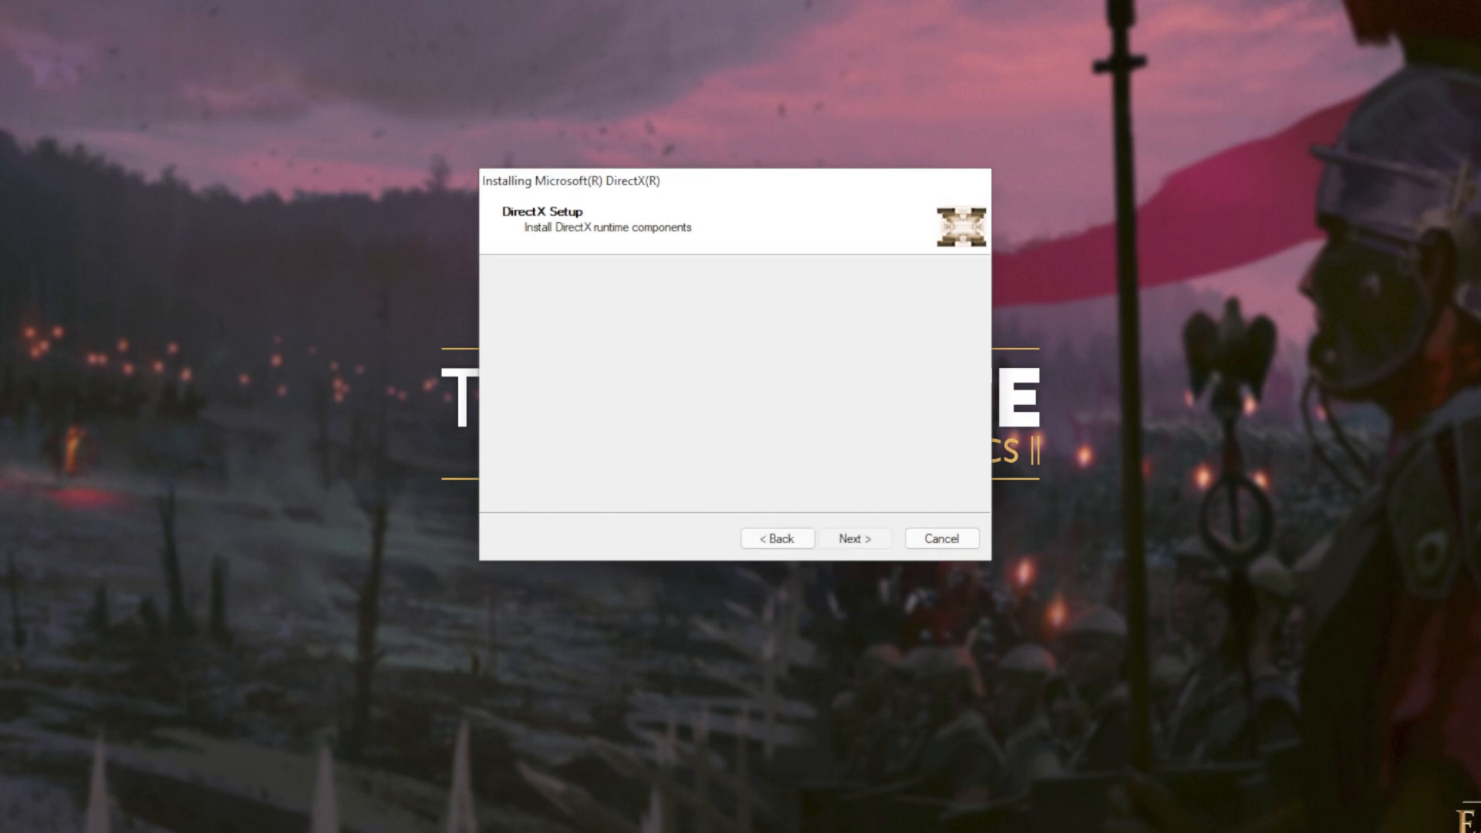
# - Install the DirectX runtime components and click Finish at Installation Complete
pyautogui.click(853, 539)
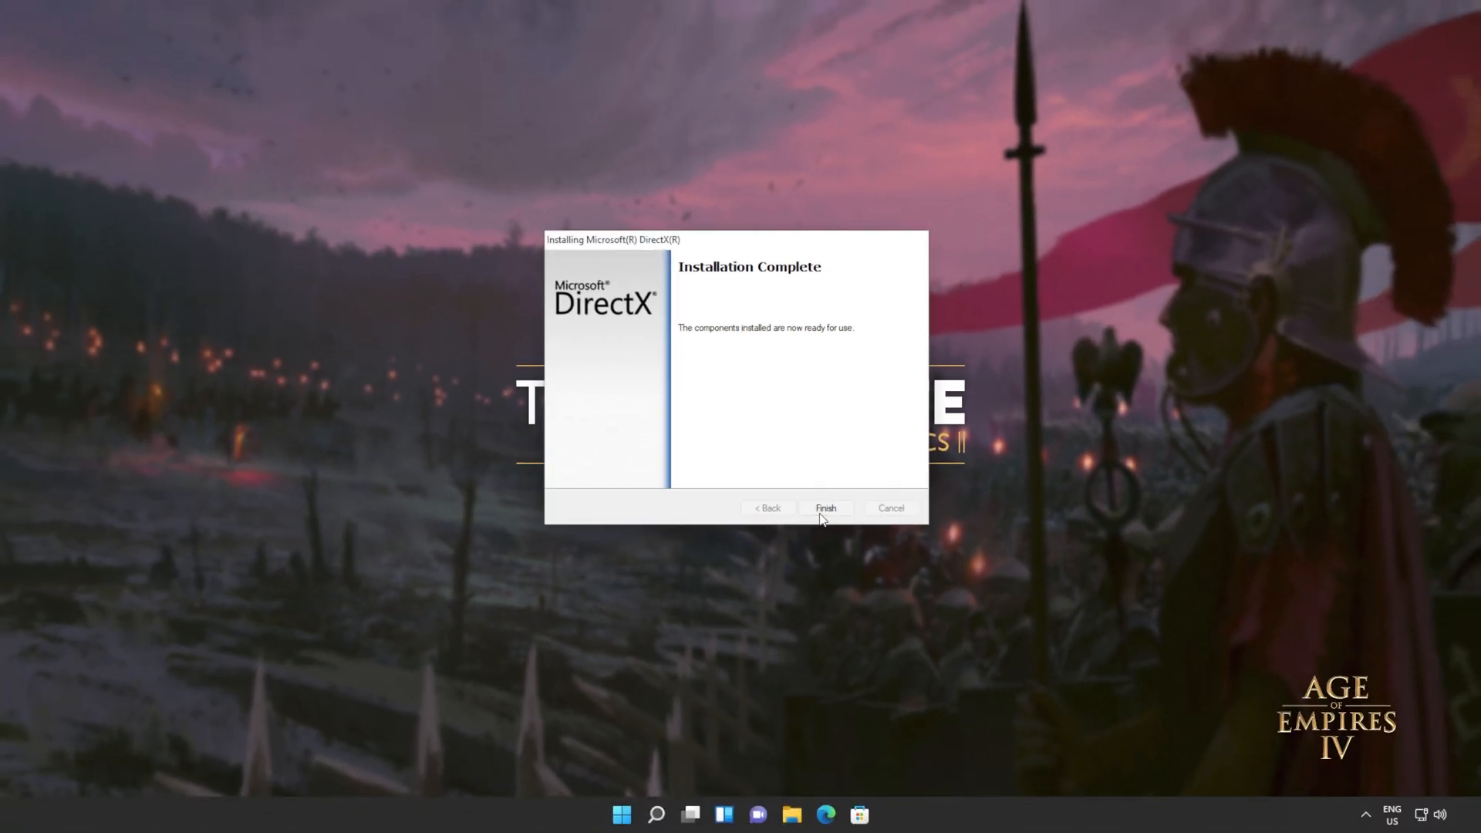
pyautogui.click(824, 508)
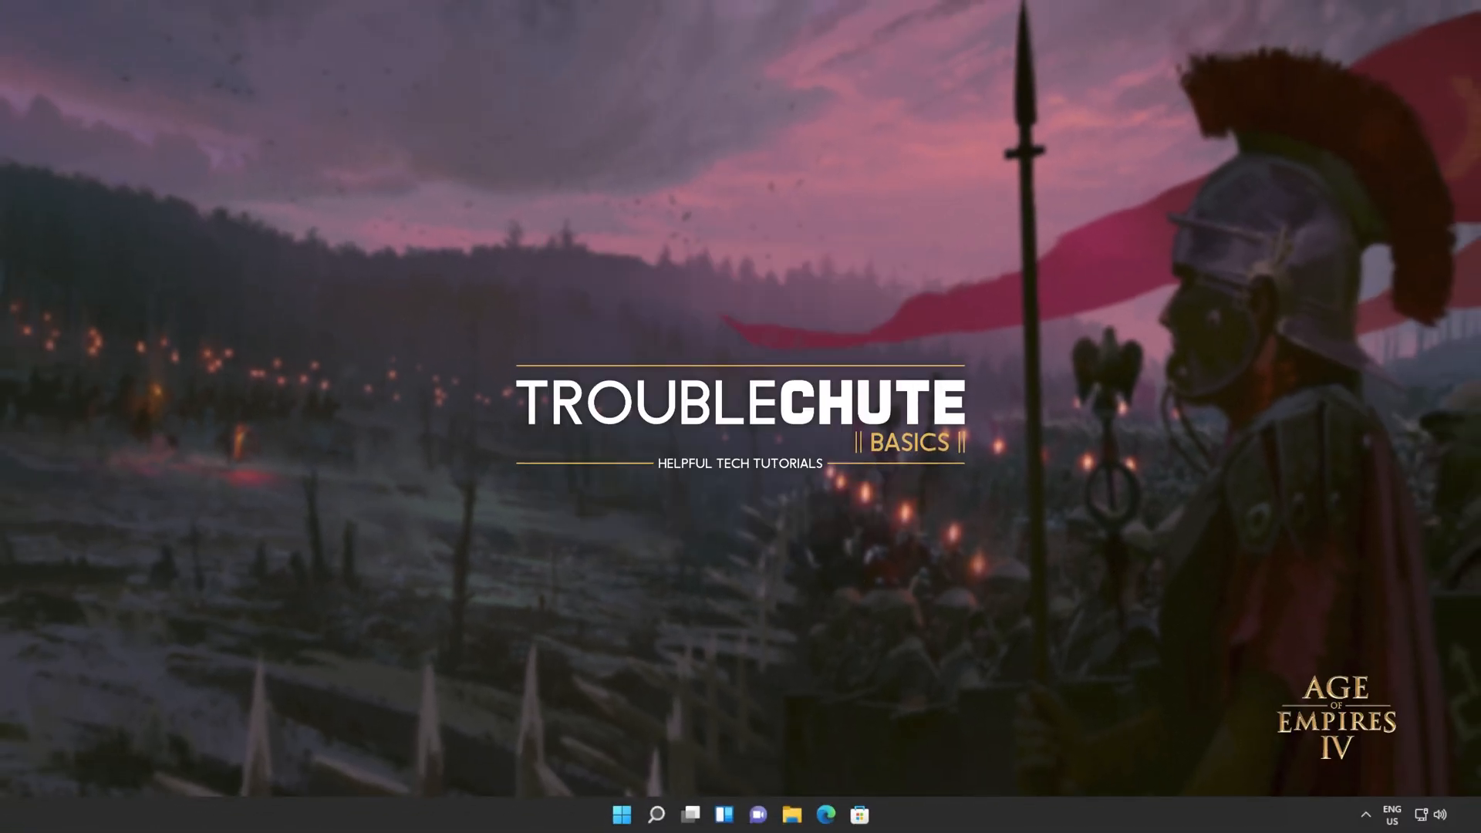